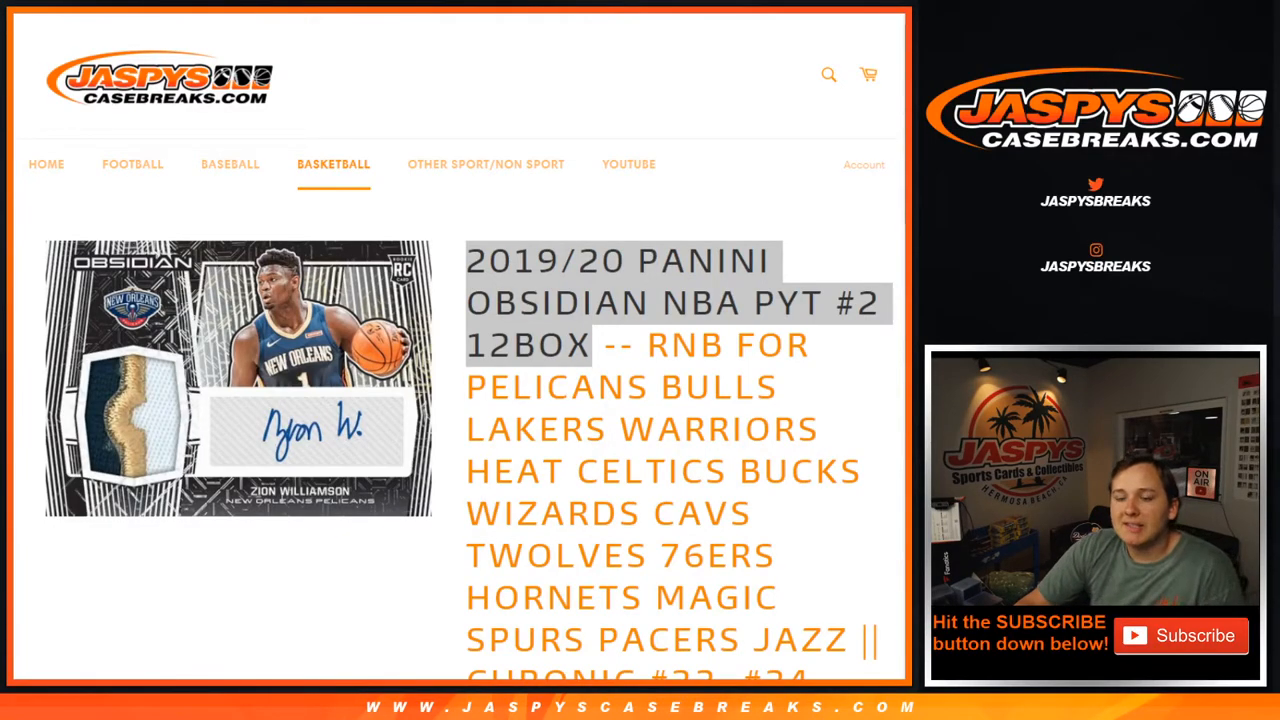
# Scroll the Obsidian NBA PYT #2 break product page.
pyautogui.scroll(-3)
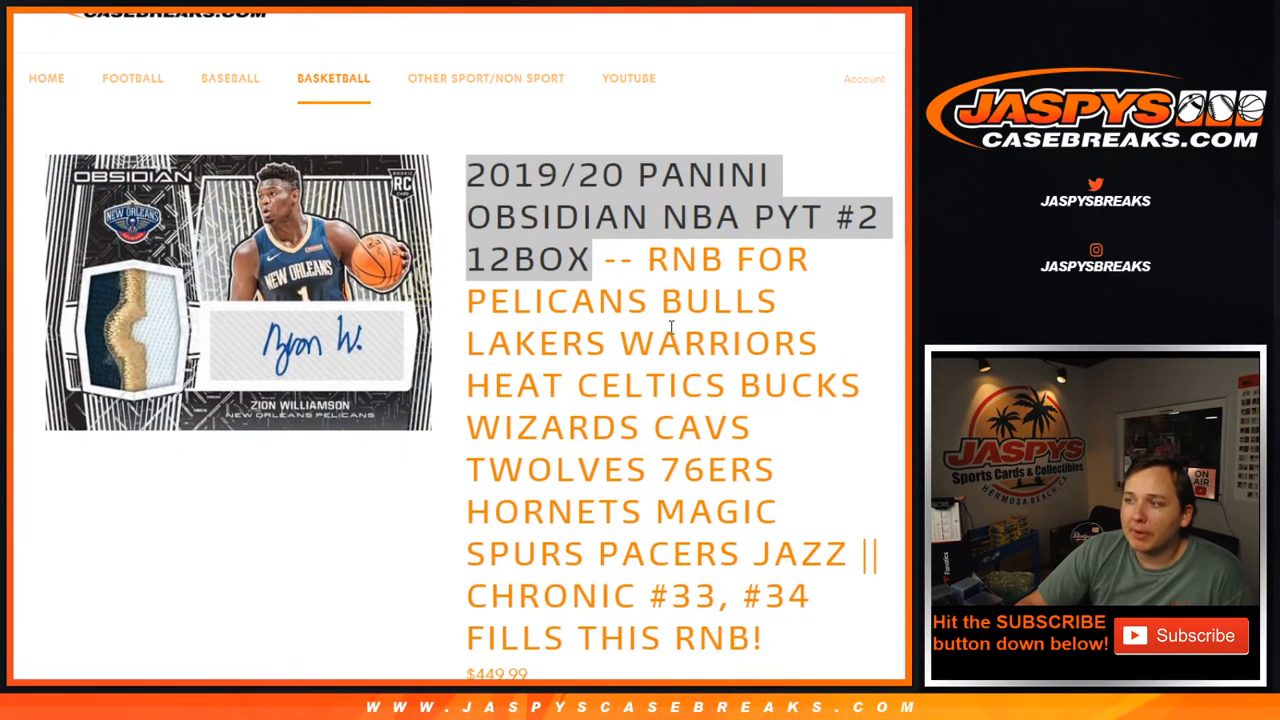
pyautogui.moveTo(437, 136)
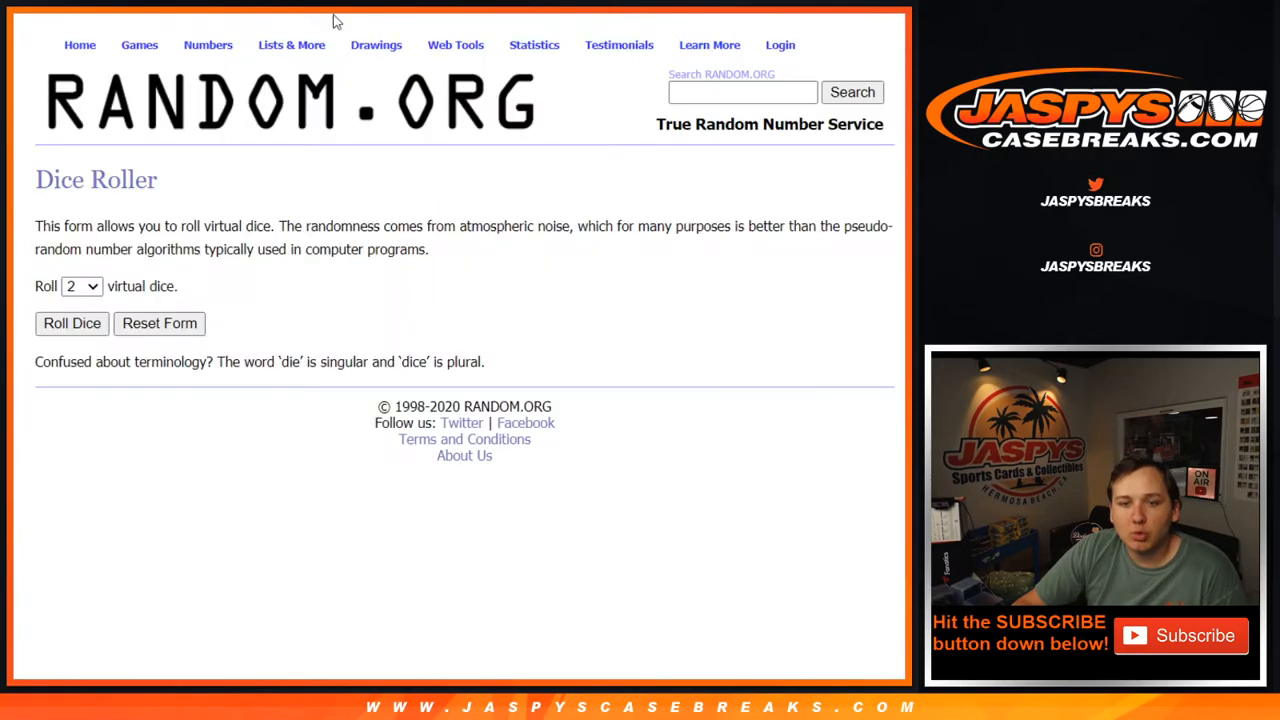
# Return to the break's product listing and scroll through its team list.
pyautogui.click(71, 323)
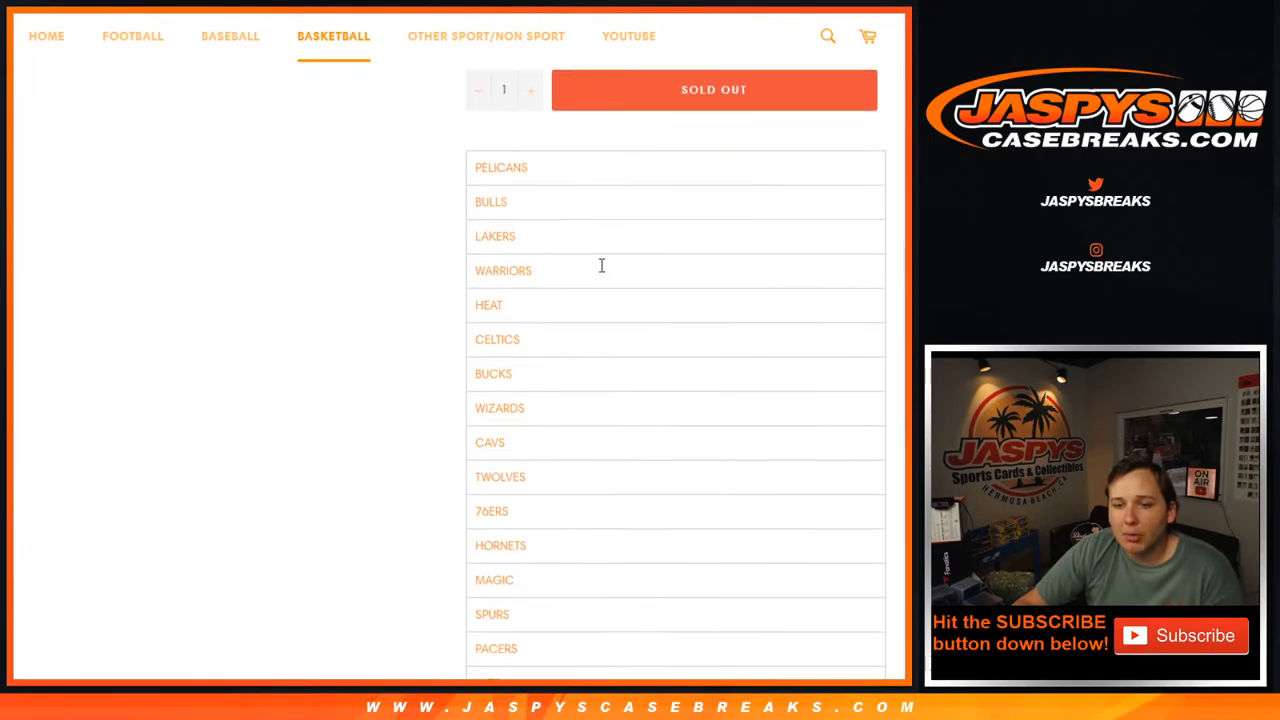
pyautogui.scroll(-3)
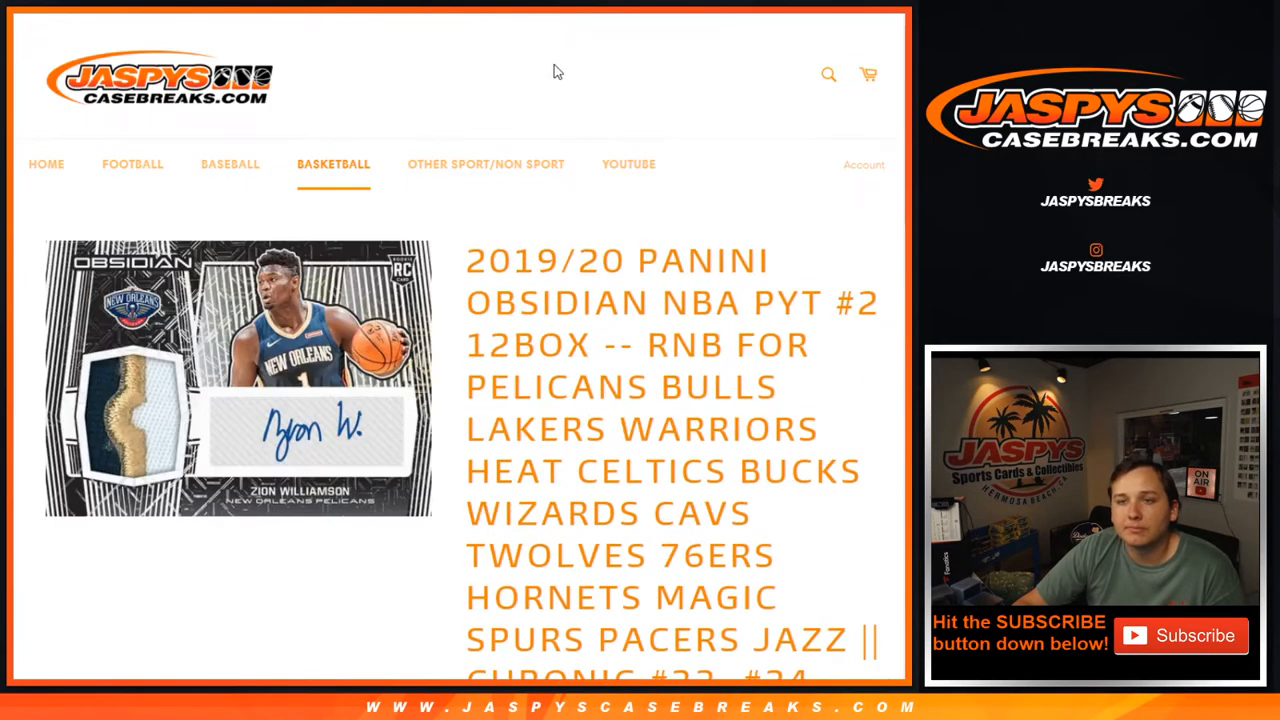
pyautogui.scroll(-3)
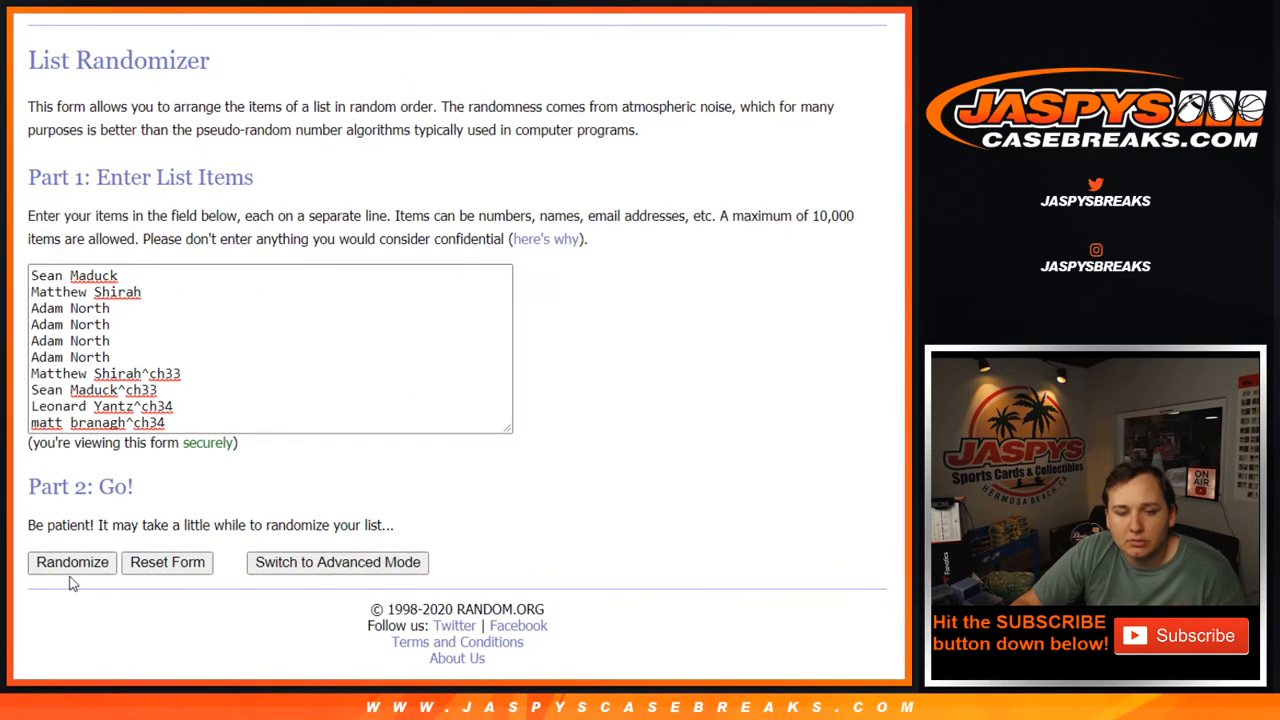
# Randomize the ten entry names and reshuffle them a few times.
pyautogui.click(71, 563)
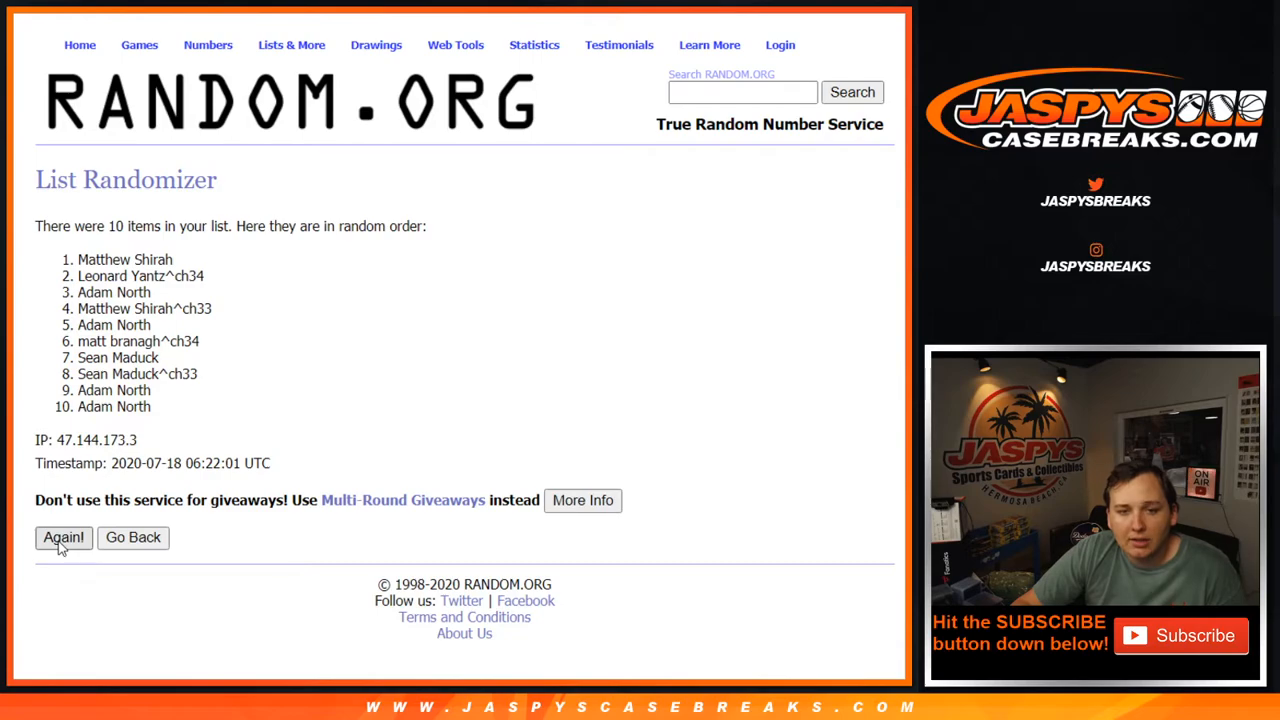
pyautogui.click(63, 538)
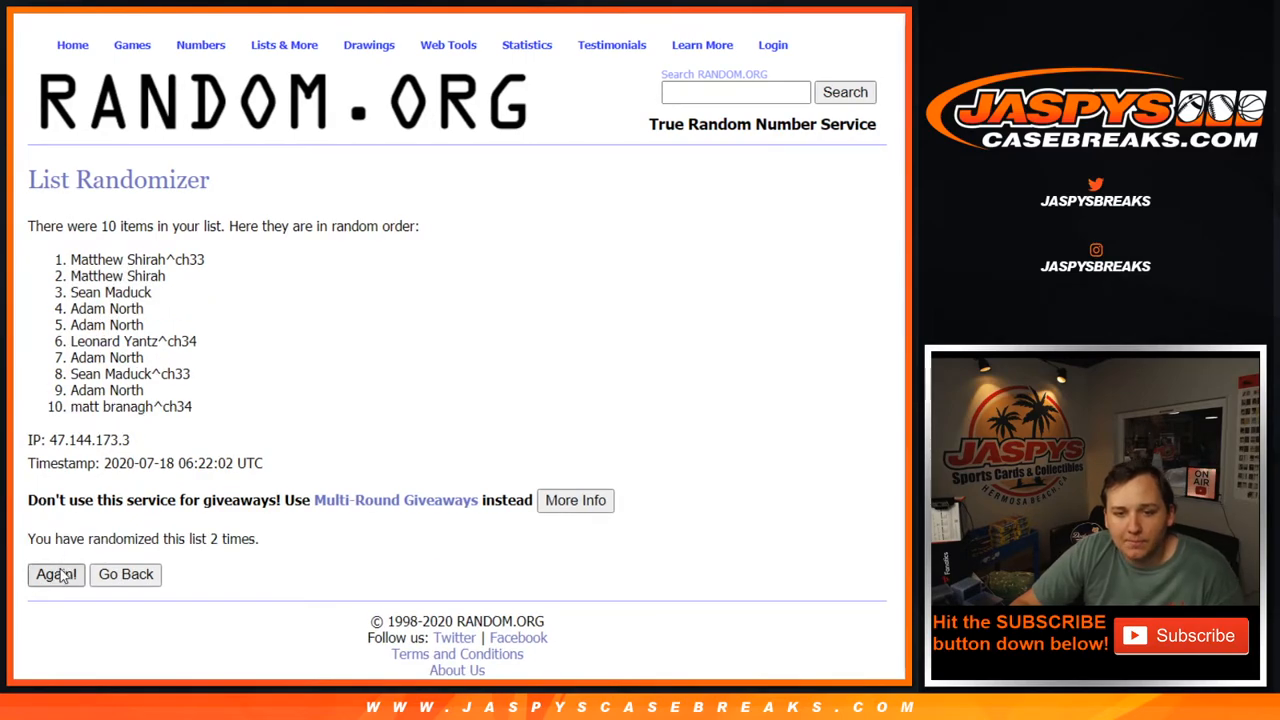
pyautogui.click(55, 575)
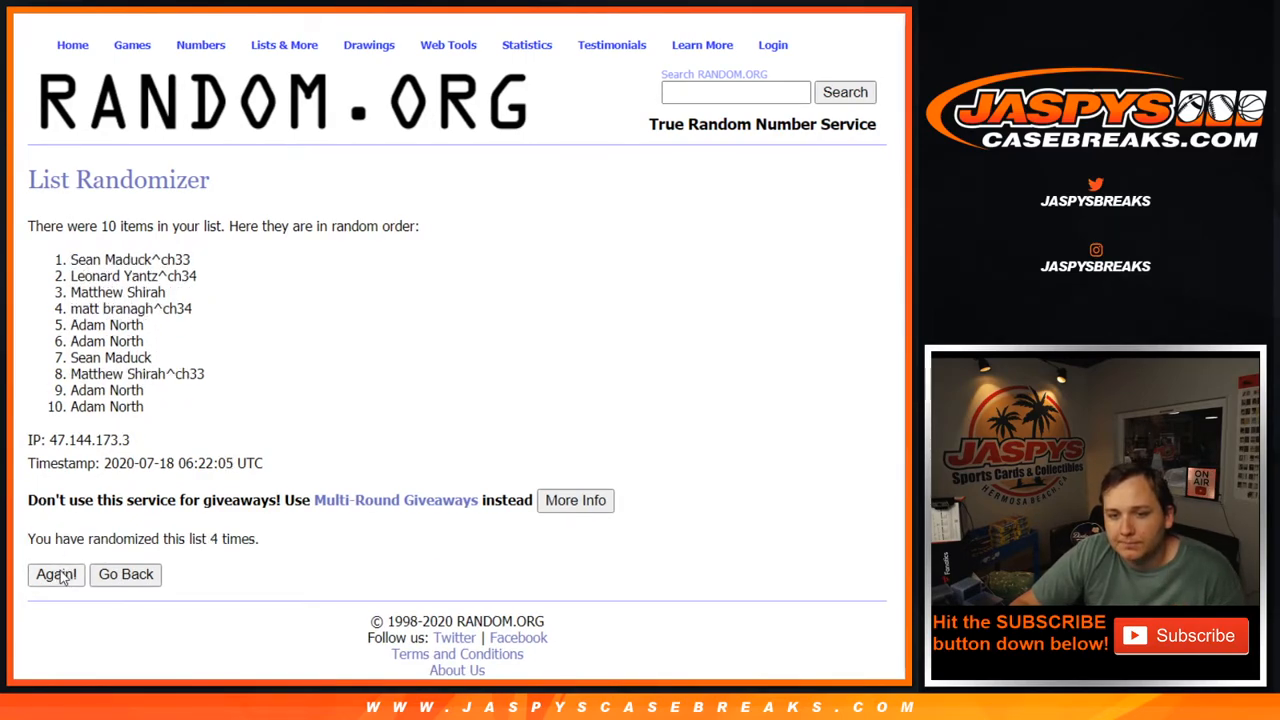
pyautogui.click(56, 575)
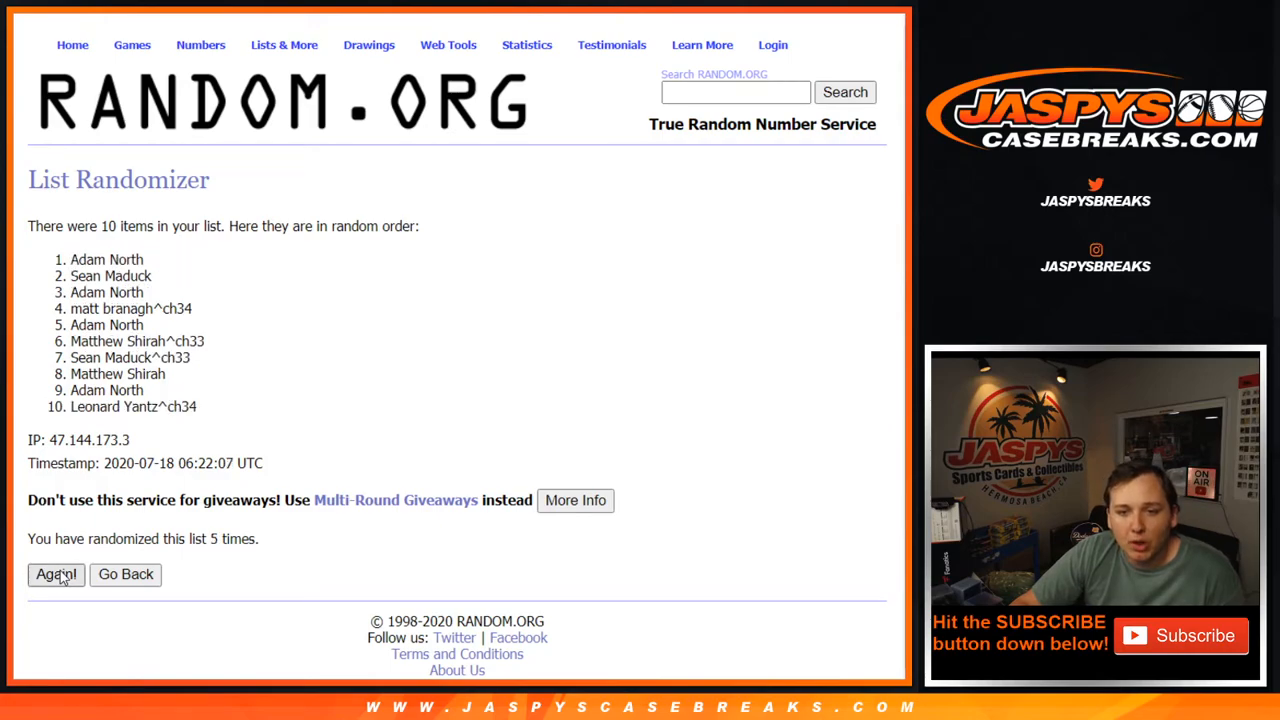
# Keep reshuffling the names, then select the final randomized name list.
pyautogui.click(55, 575)
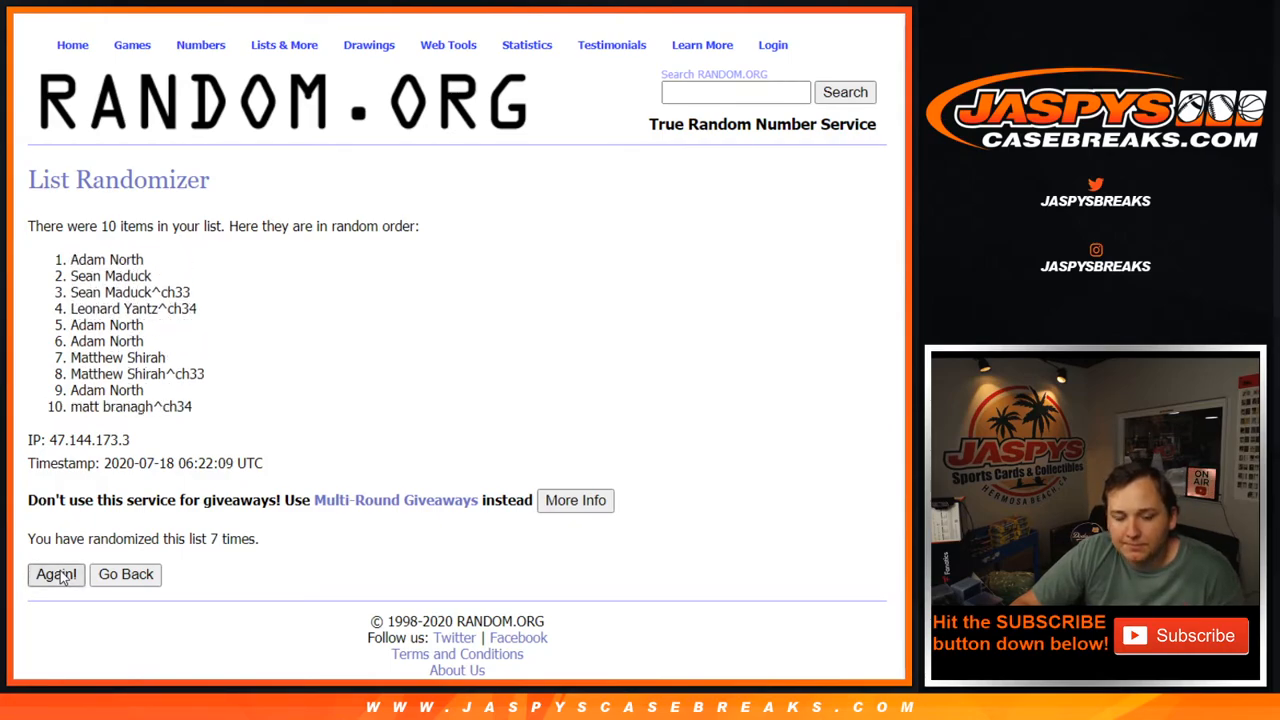
pyautogui.click(55, 575)
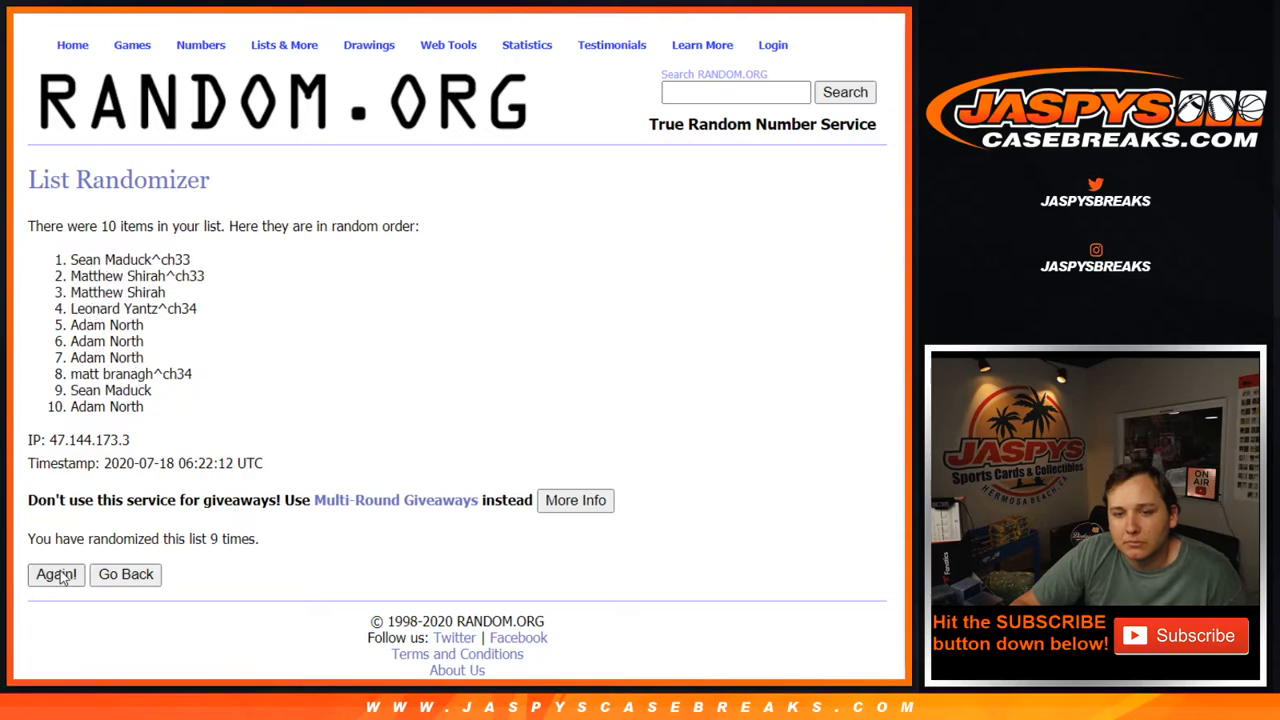
pyautogui.click(55, 575)
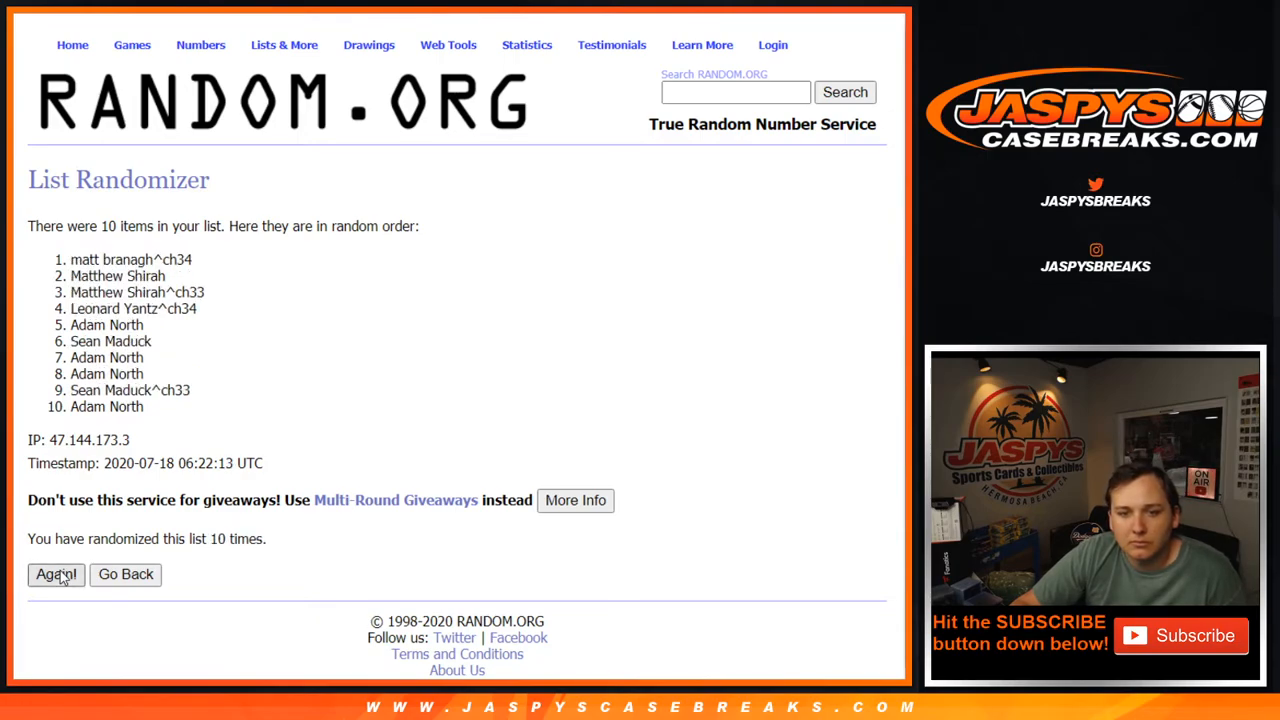
pyautogui.click(56, 575)
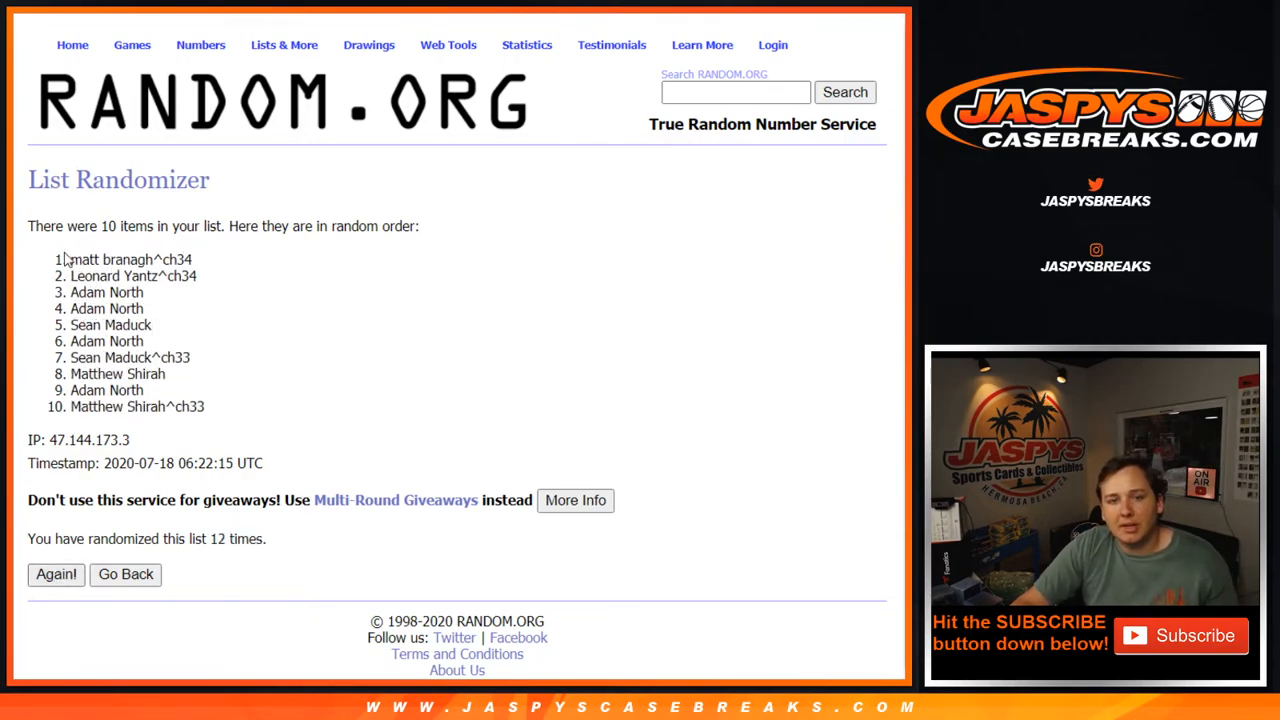
pyautogui.moveTo(70, 259); pyautogui.dragTo(205, 406)
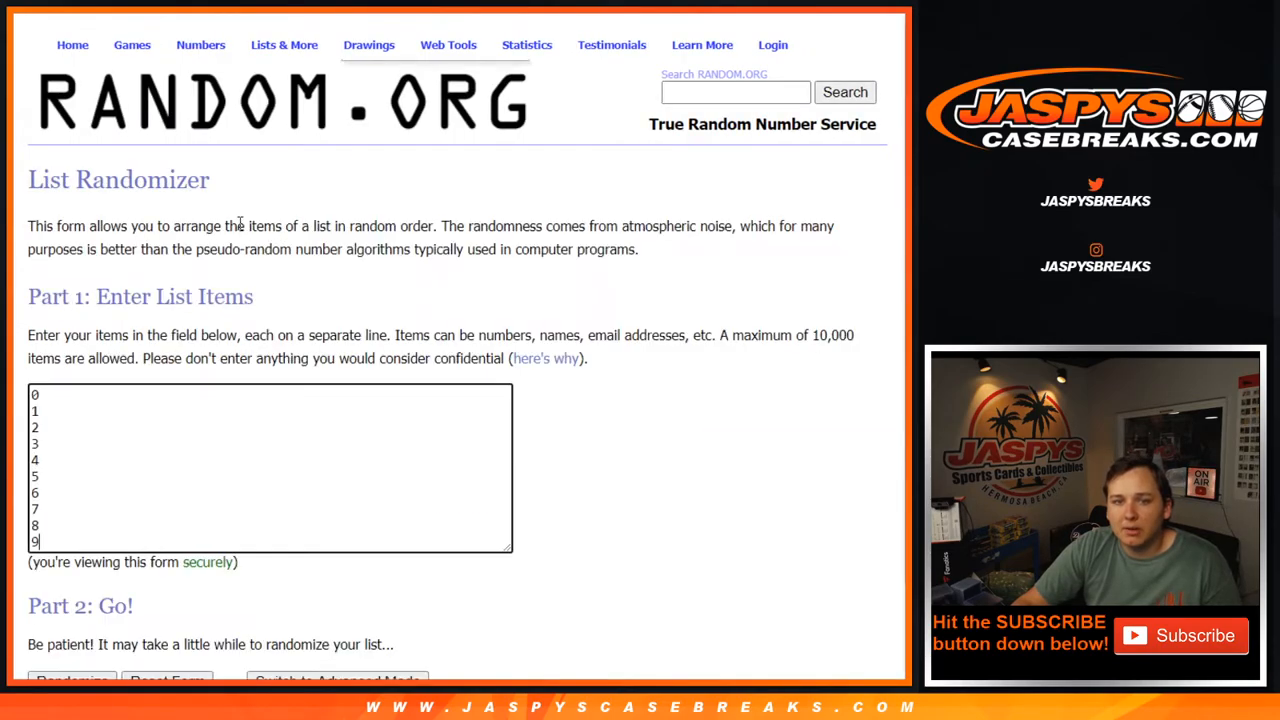
# Randomize the digits 0–9 and reshuffle them twice.
pyautogui.scroll(-3)
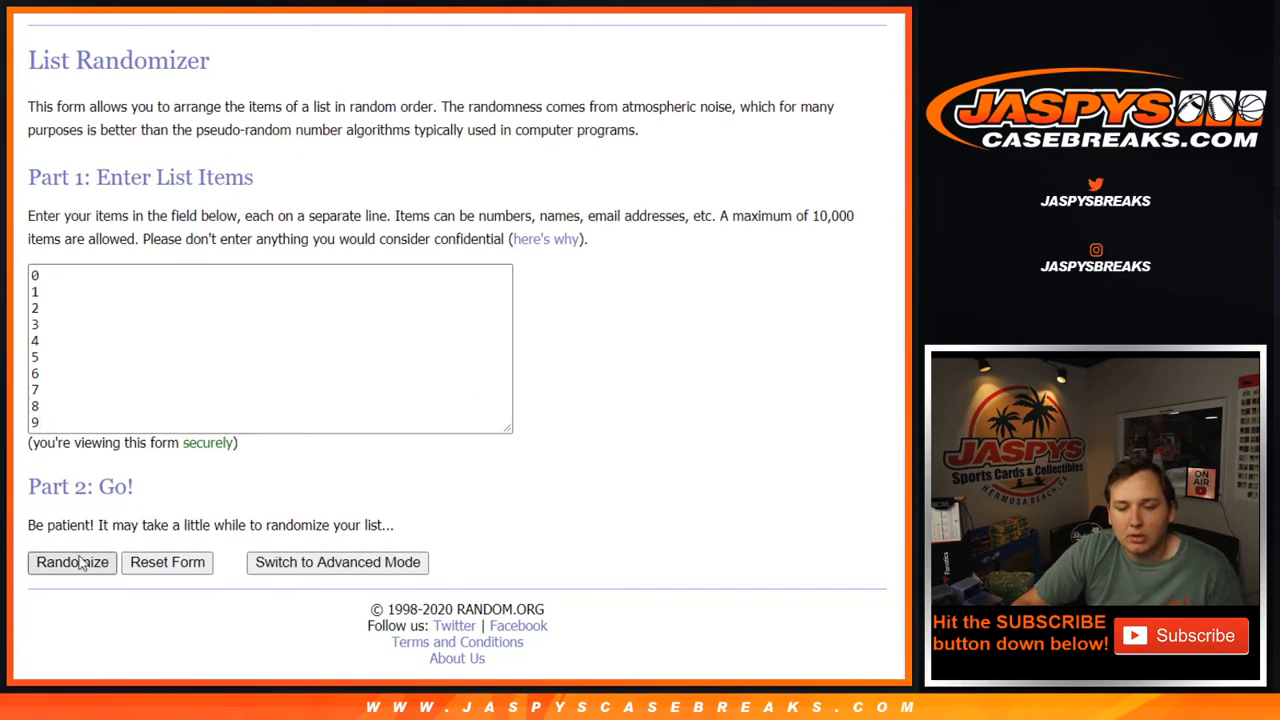
pyautogui.click(71, 563)
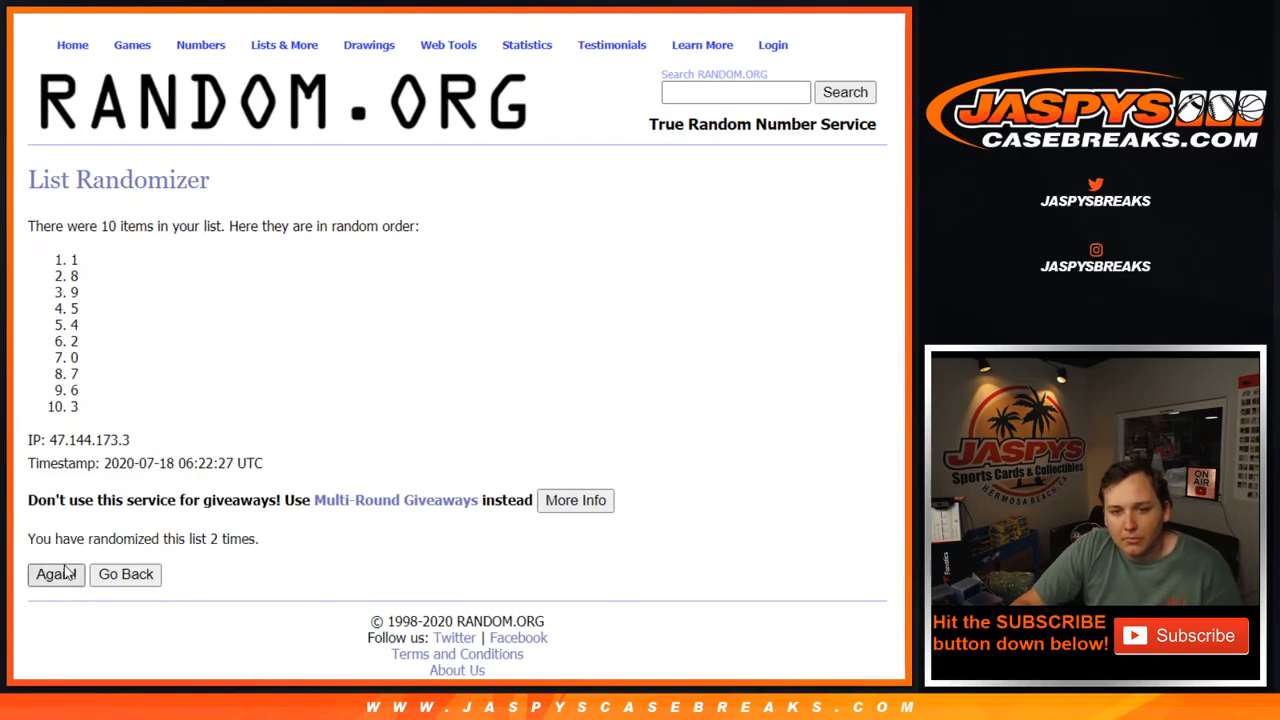
pyautogui.click(56, 575)
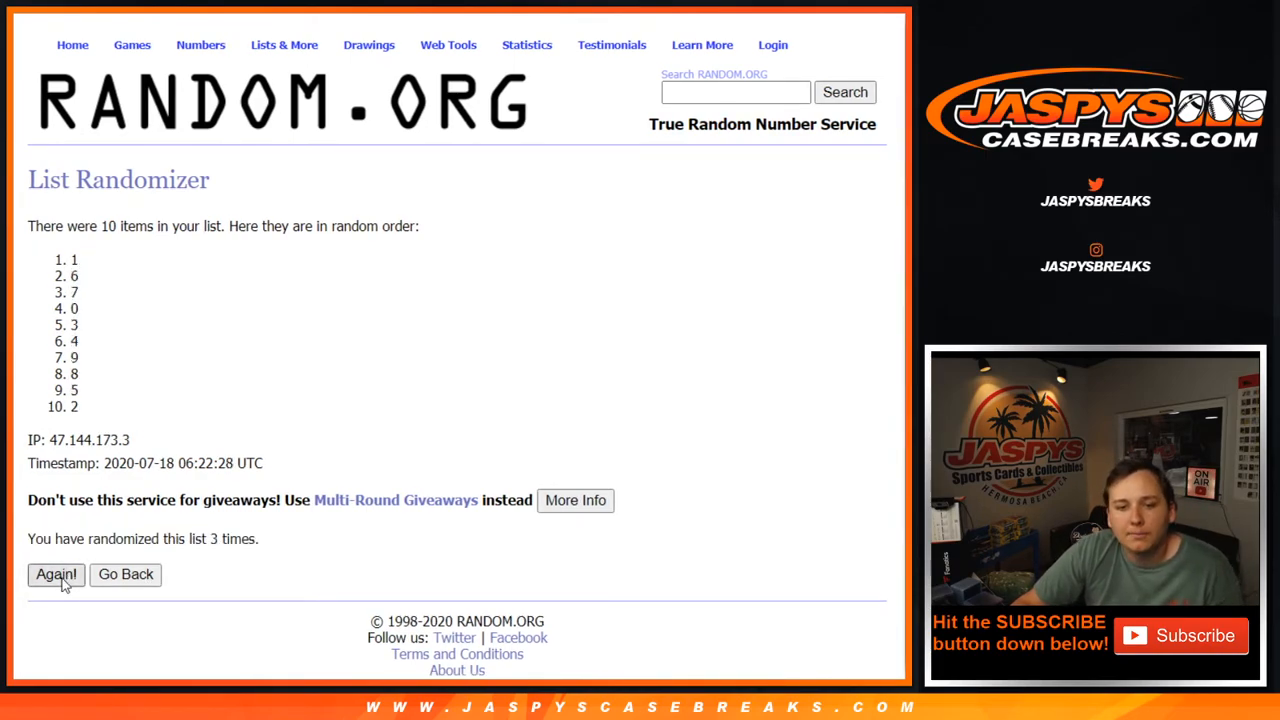
pyautogui.click(56, 575)
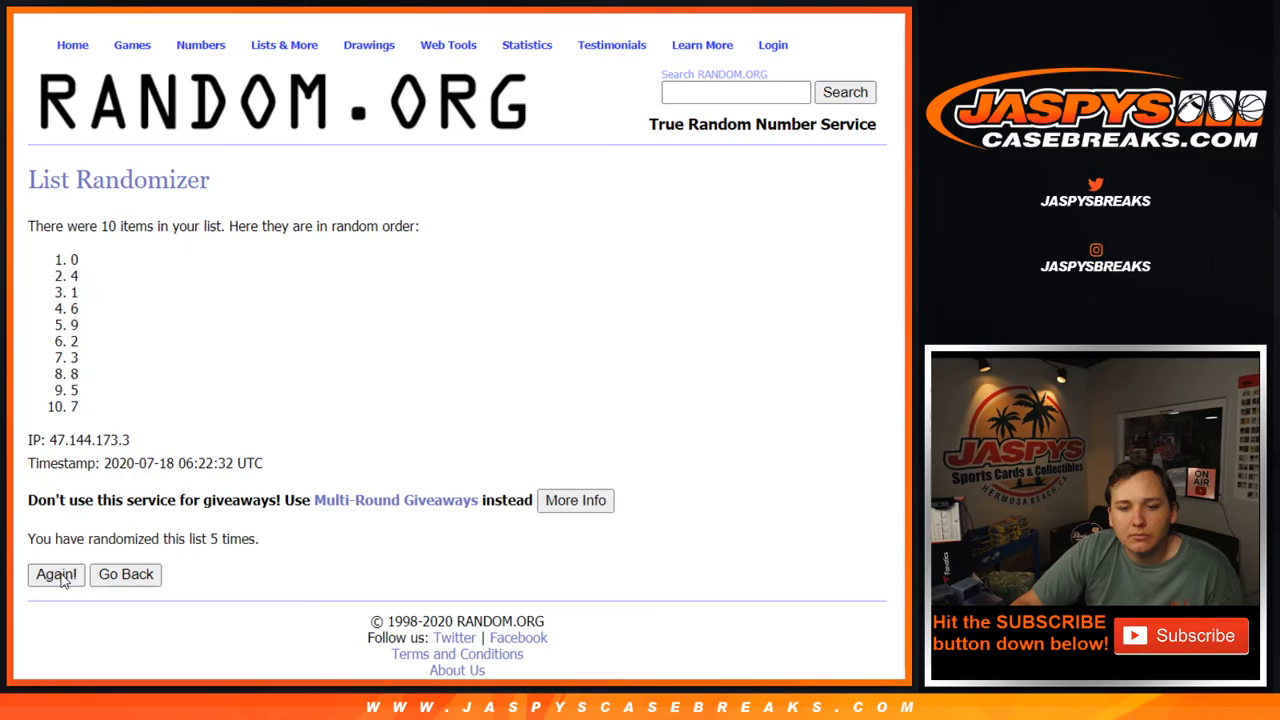
# Keep reshuffling the digits to reach eleven randomizations.
pyautogui.click(56, 575)
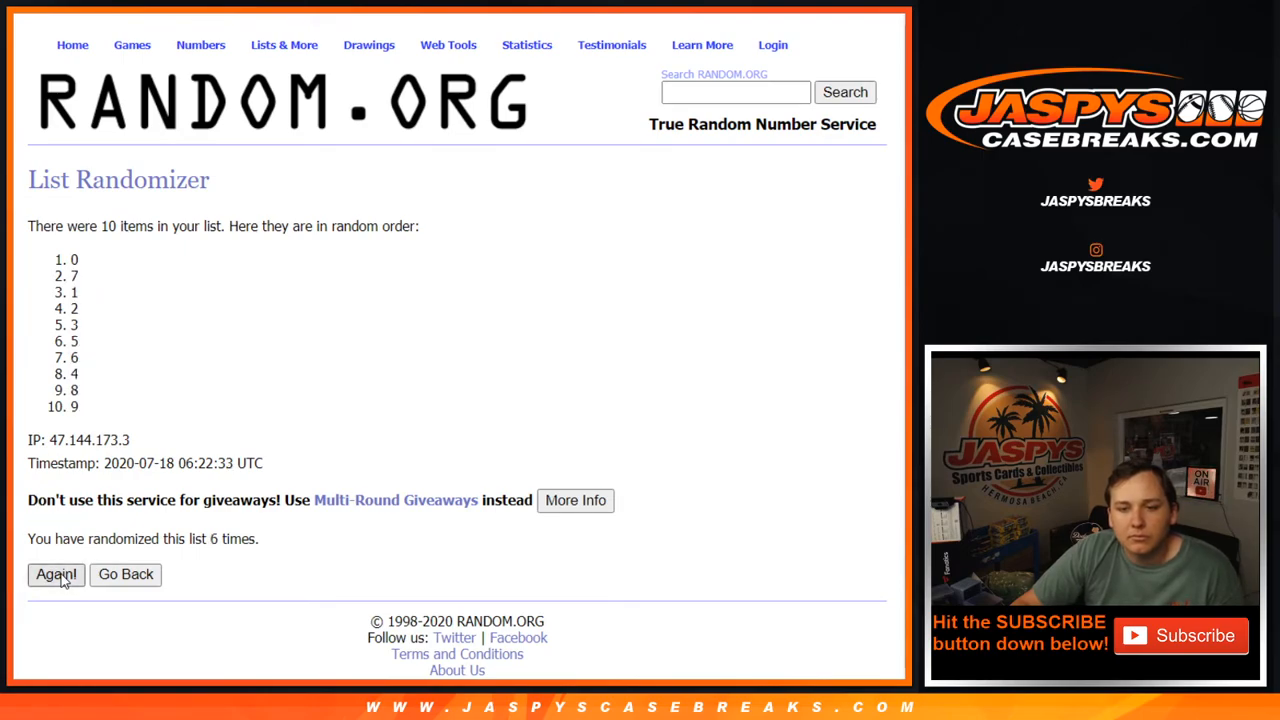
pyautogui.click(56, 575)
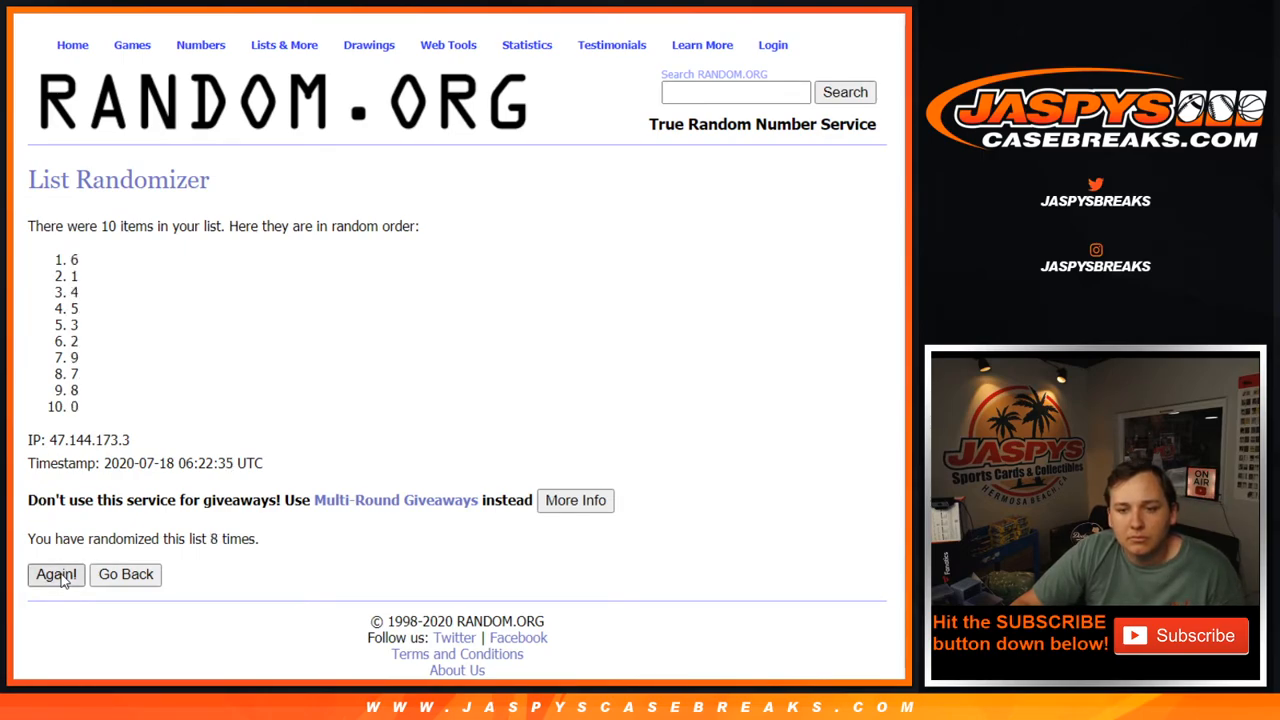
pyautogui.click(55, 575)
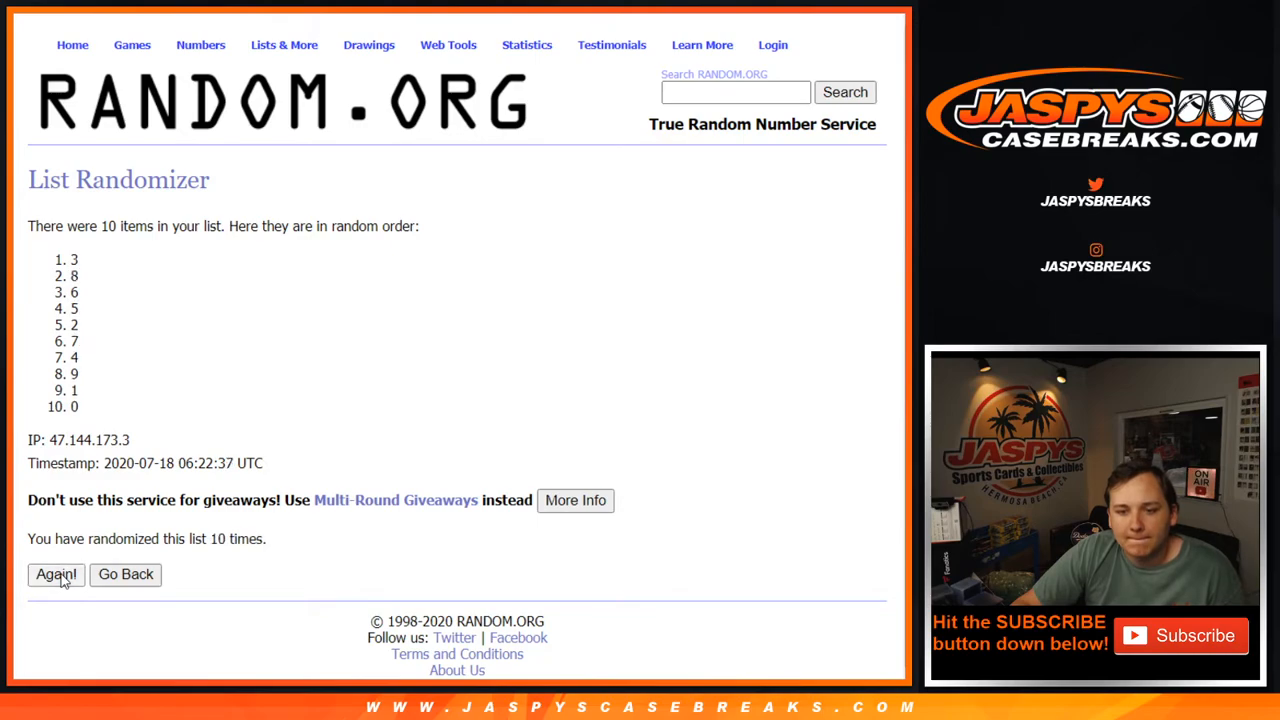
pyautogui.click(56, 575)
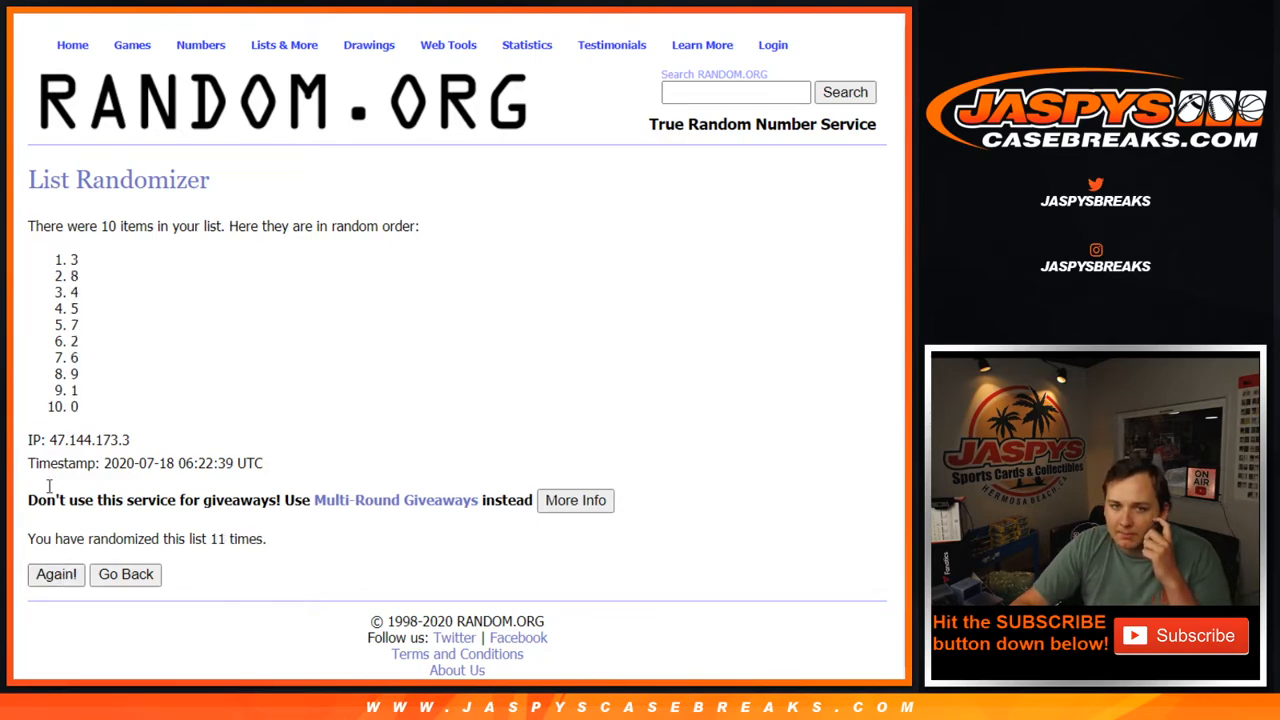
pyautogui.click(56, 575)
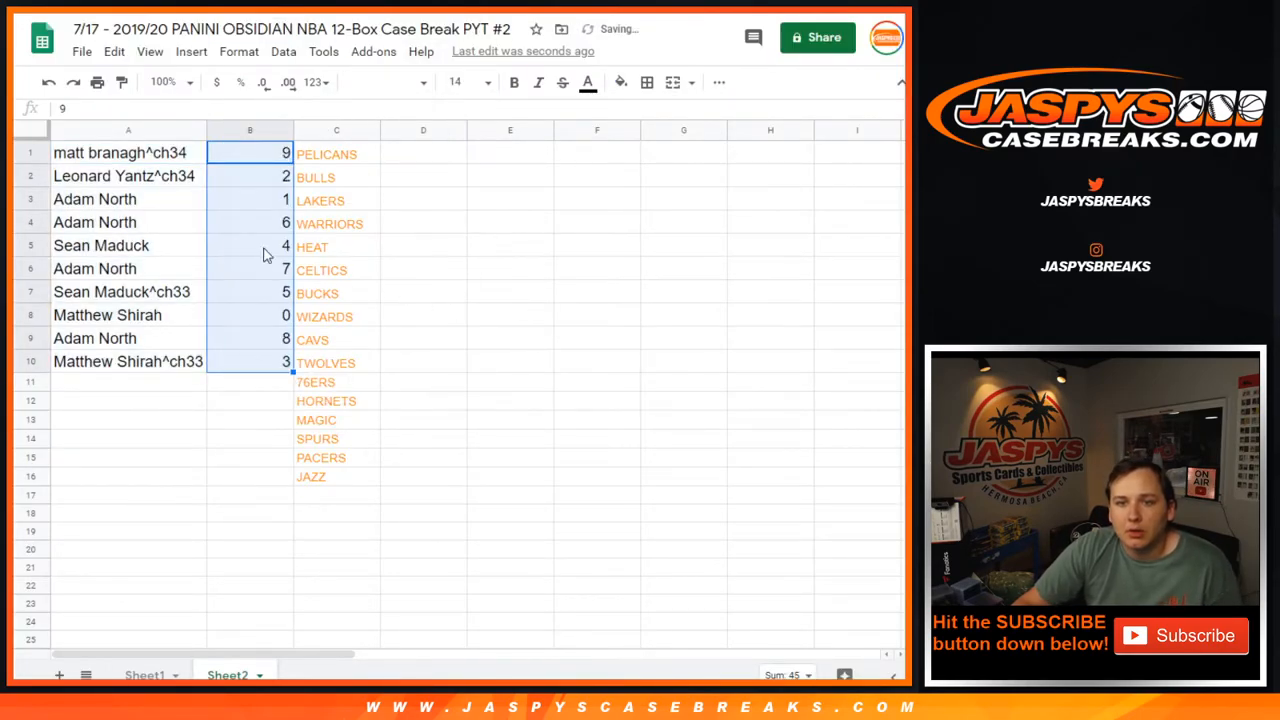
# Check the name–digit pairings in rows 1, 3, 7 and another row.
pyautogui.click(127, 152)
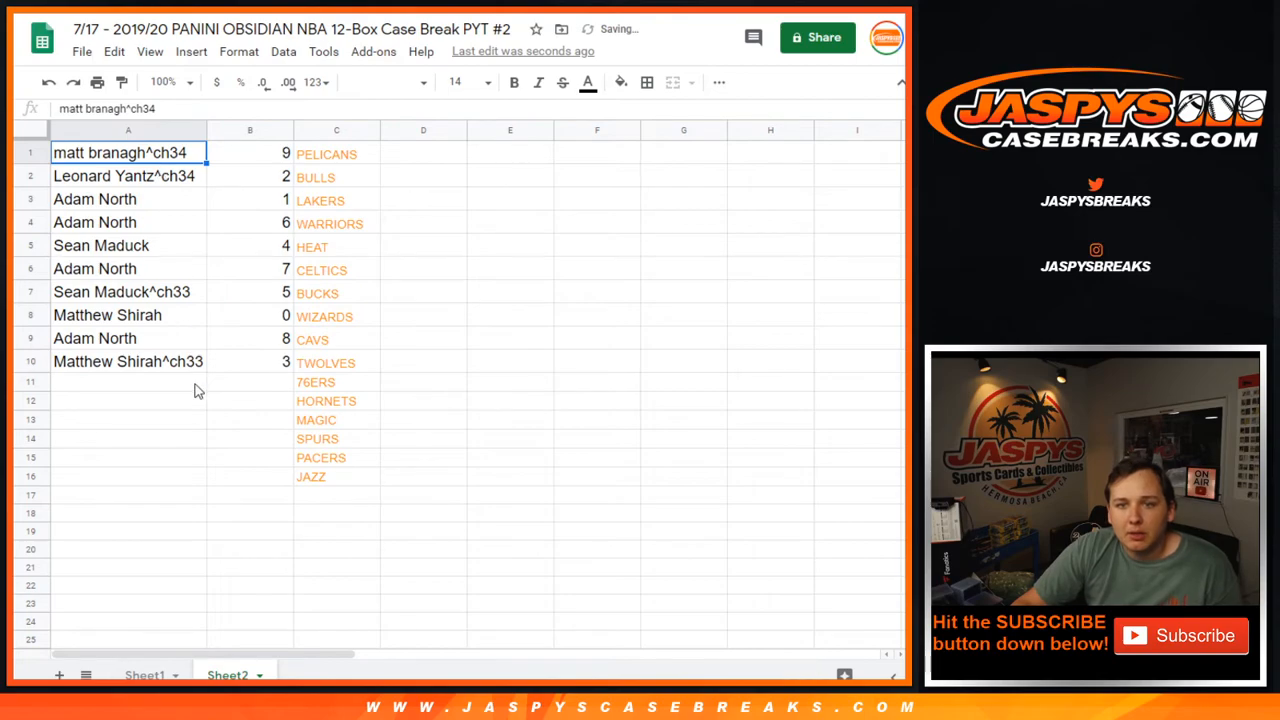
pyautogui.click(128, 199)
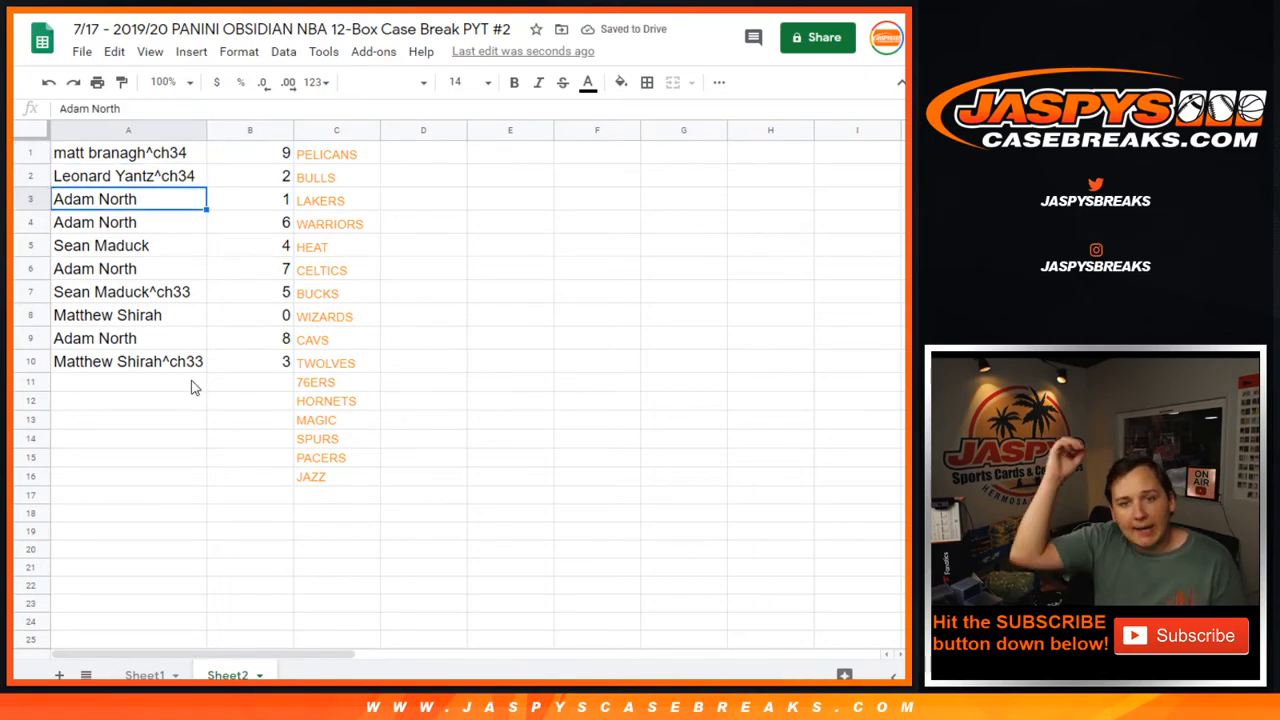
pyautogui.click(120, 291)
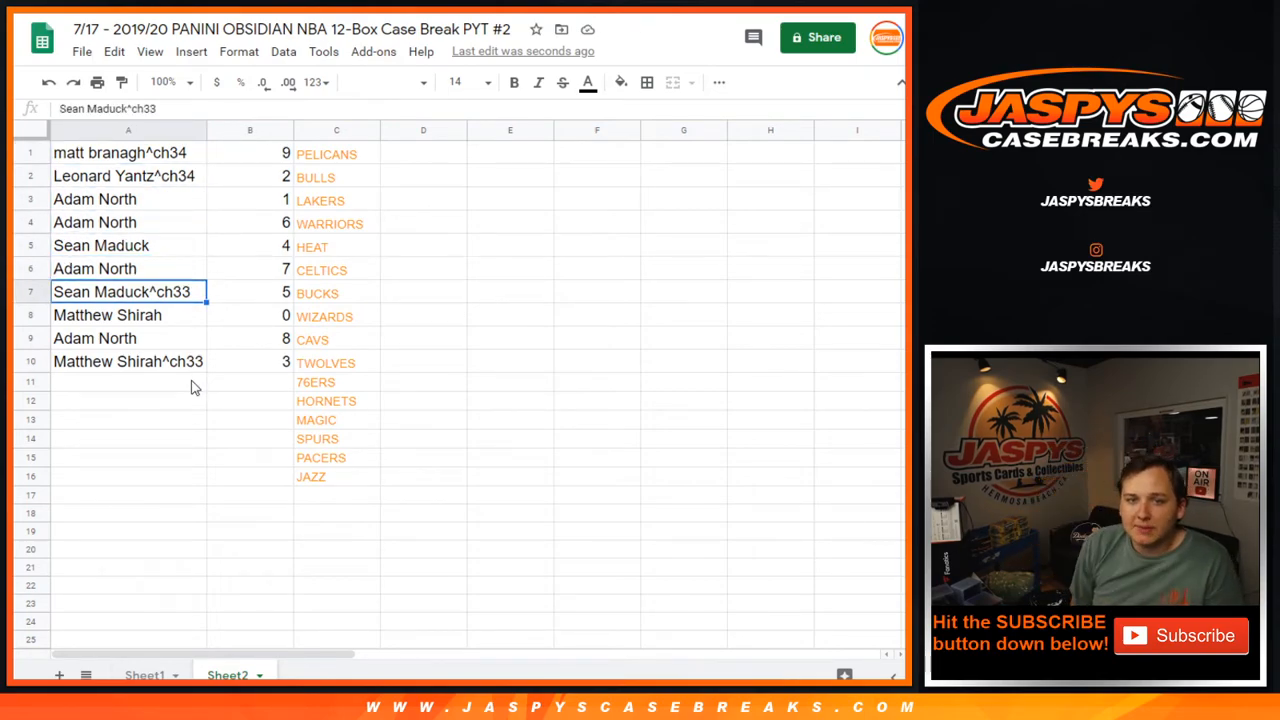
pyautogui.click(107, 315)
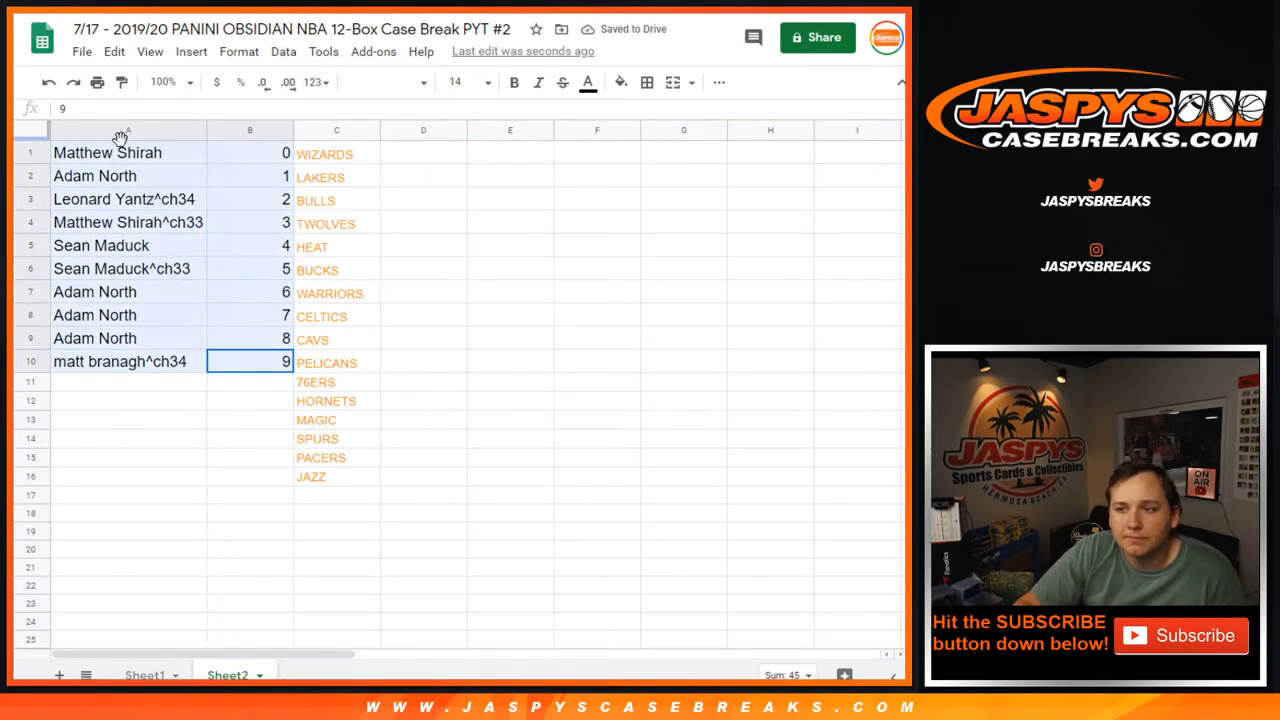
# Select the sorted name–digit pairs, then the team names column.
pyautogui.click(597, 246)
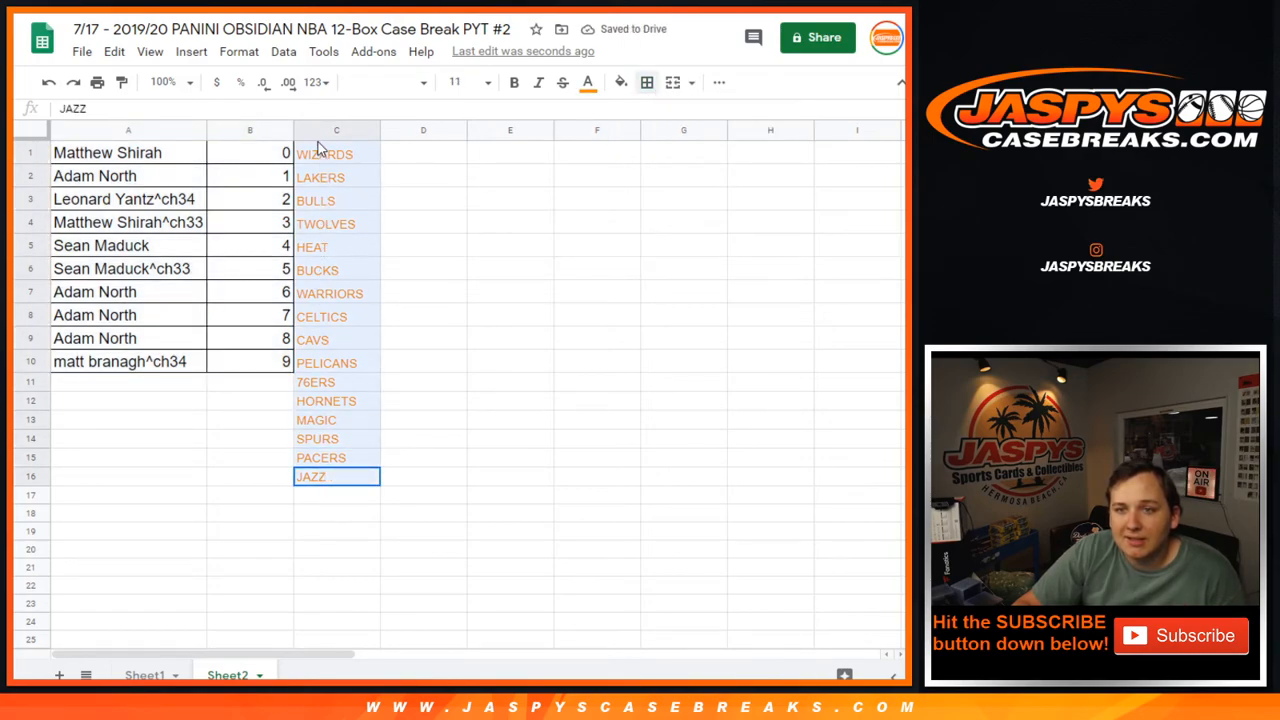
pyautogui.click(336, 246)
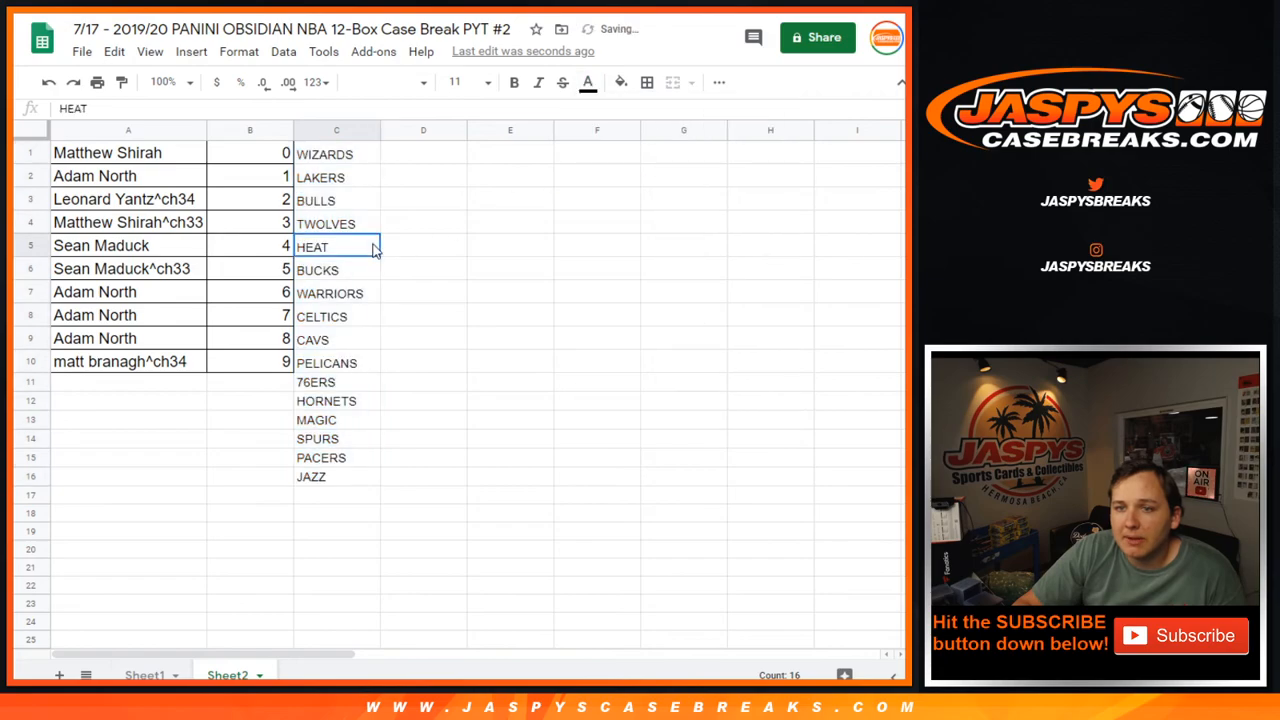